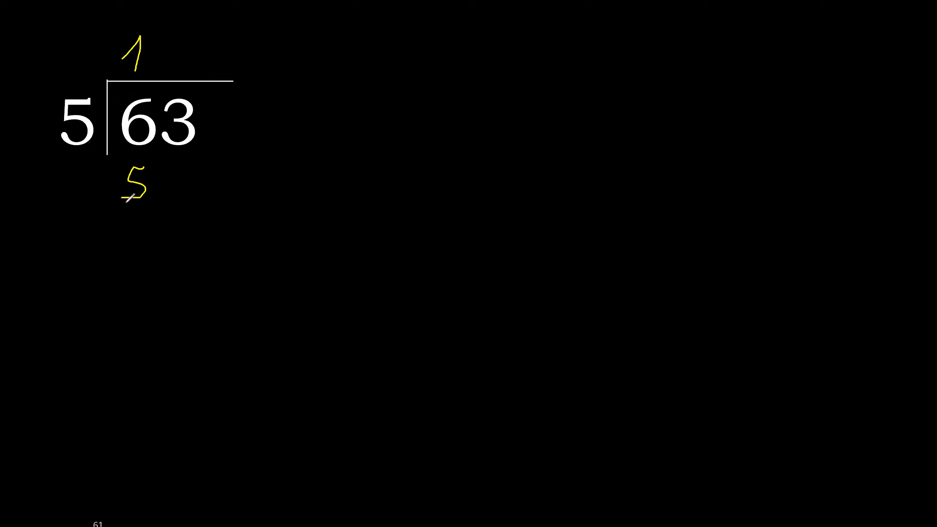
Retrace the yellow 5 under the 6 of 63 more boldly.
left_click_drag(137, 173, 146, 209)
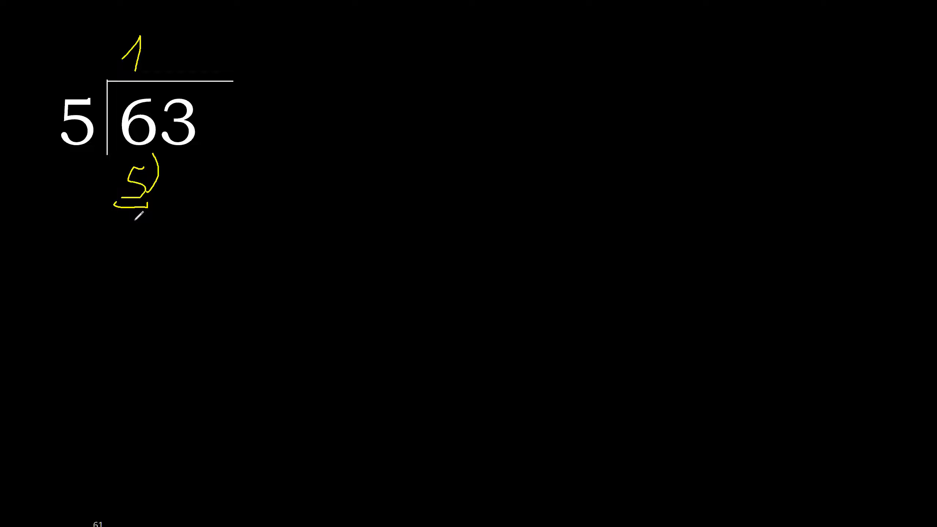